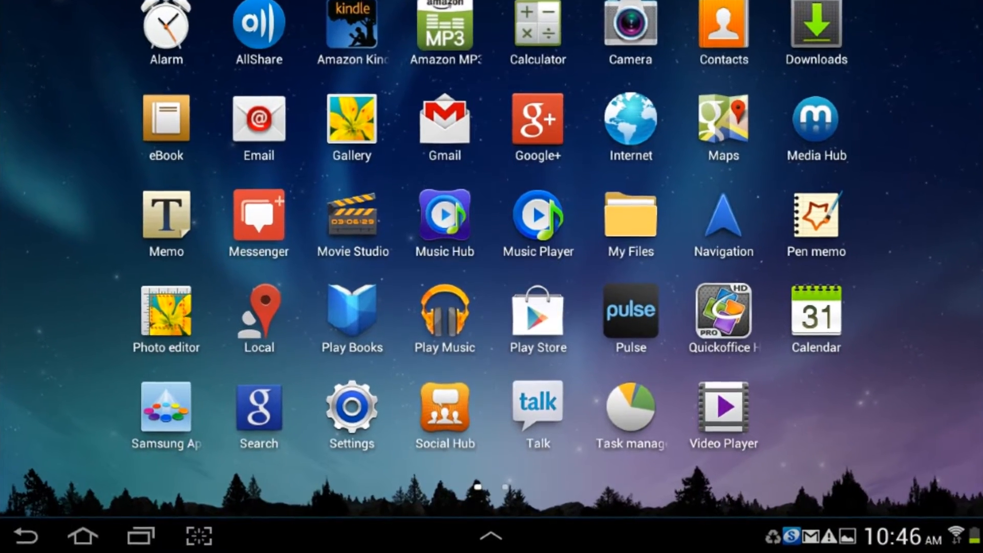
# Step: Find OverDrive Media Console in Play Store by searching 'overdrive' and show its app page
pyautogui.click(535, 311)
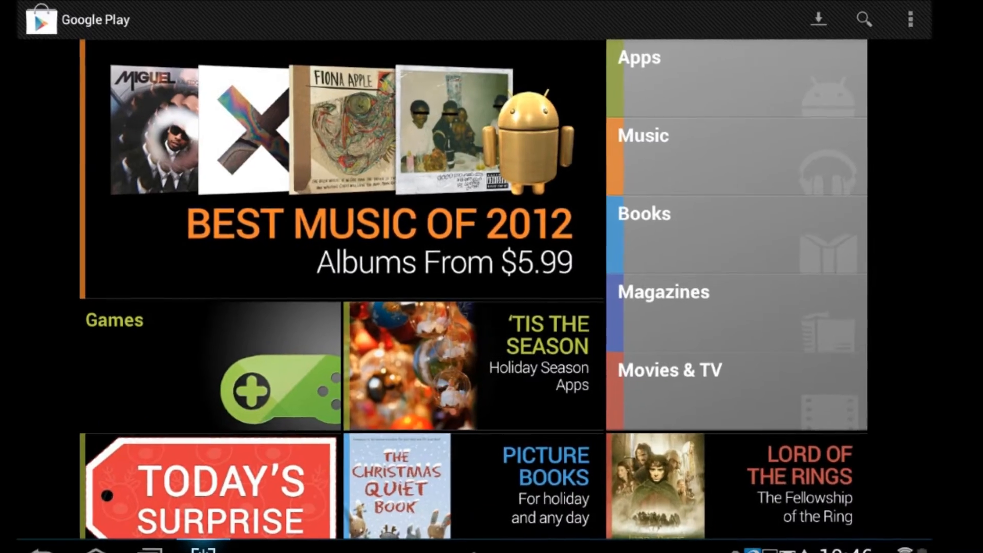
pyautogui.write('overdrive')
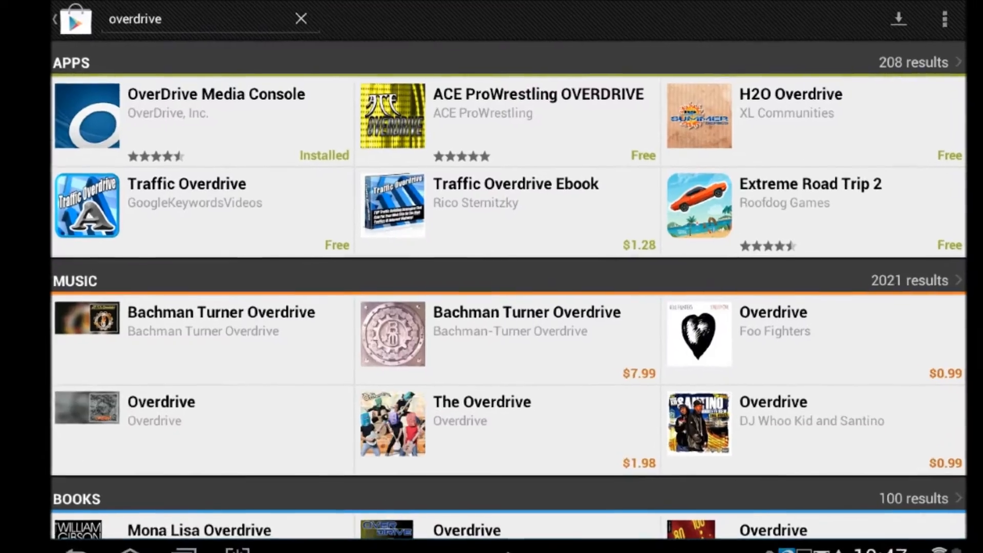
pyautogui.click(216, 94)
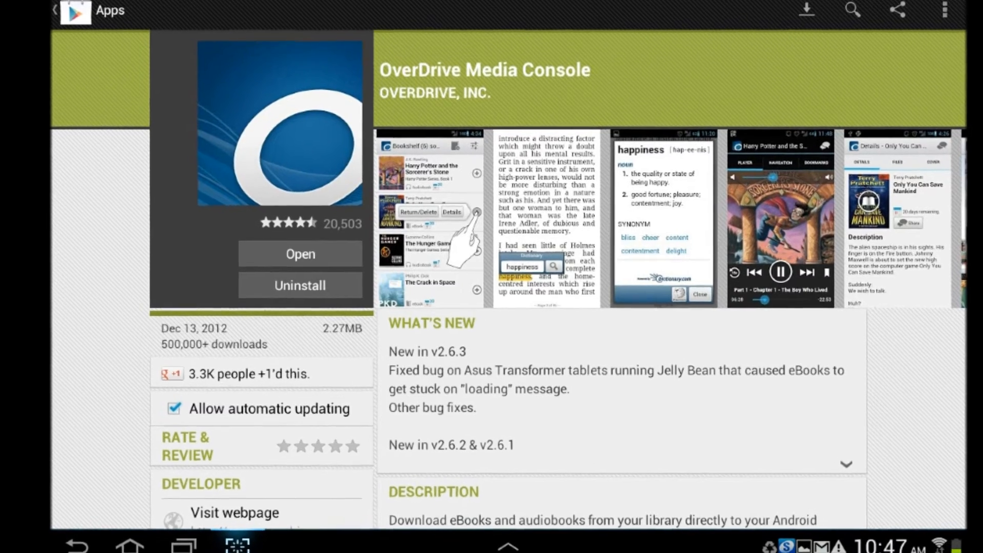
pyautogui.click(128, 537)
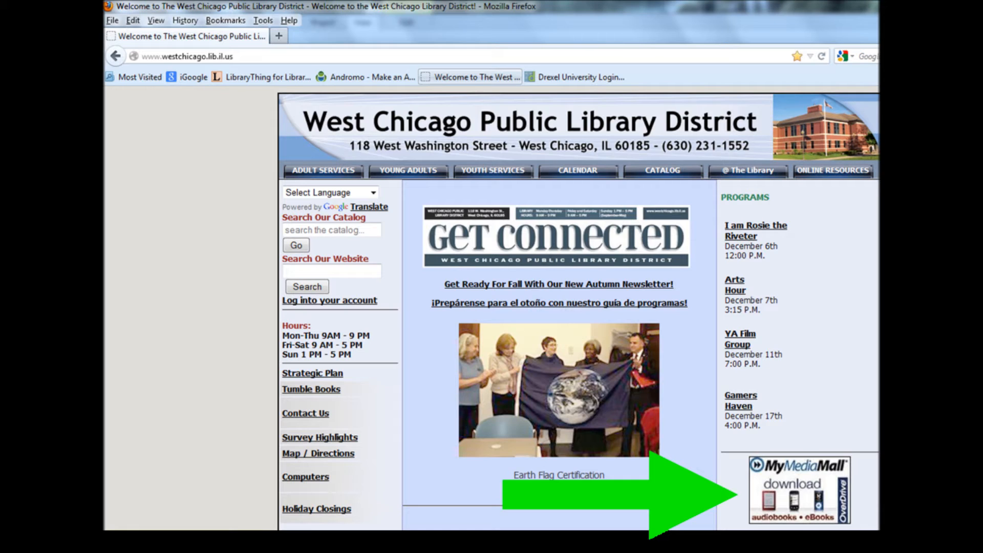
# Step: Follow the library homepage's MyMediaMall banner to the ebook site
pyautogui.click(799, 490)
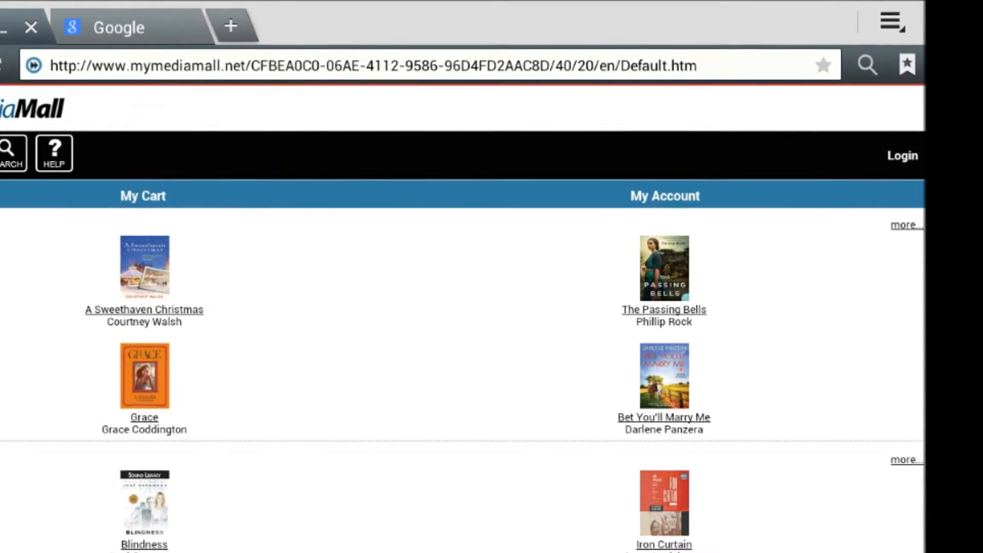
# Step: Reach the West Chicago Public Library card number and PIN sign-in form
pyautogui.click(901, 155)
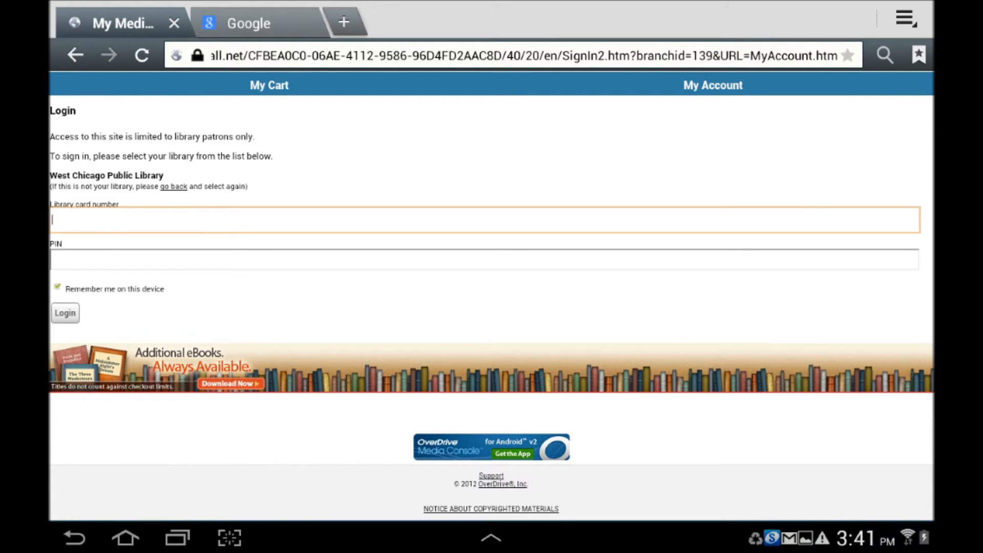
# Step: Sign in with the library card to reach the Kindle/EPUB/audiobook browse categories
pyautogui.click(64, 313)
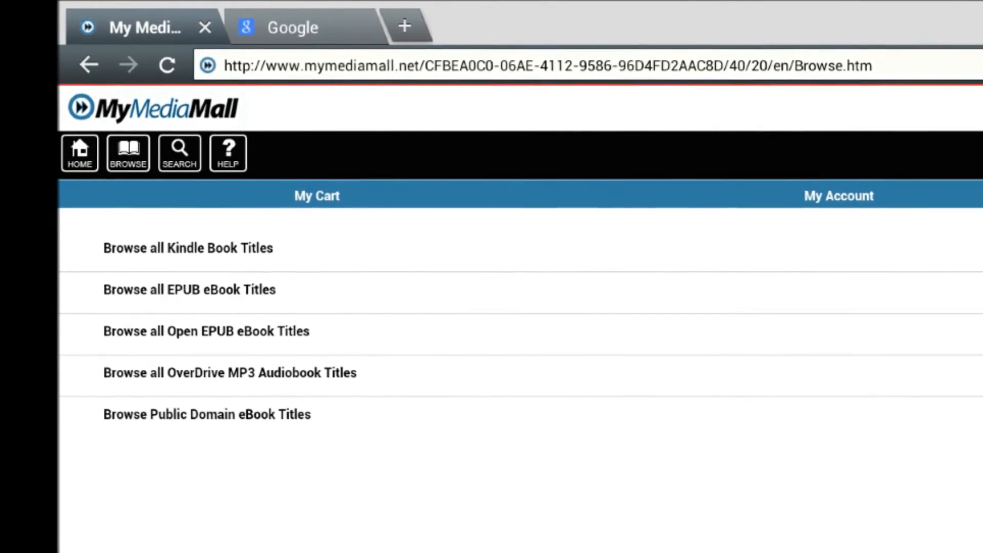
# Step: List all Kindle book titles to find Once Upon a Secret for the cart
pyautogui.click(189, 289)
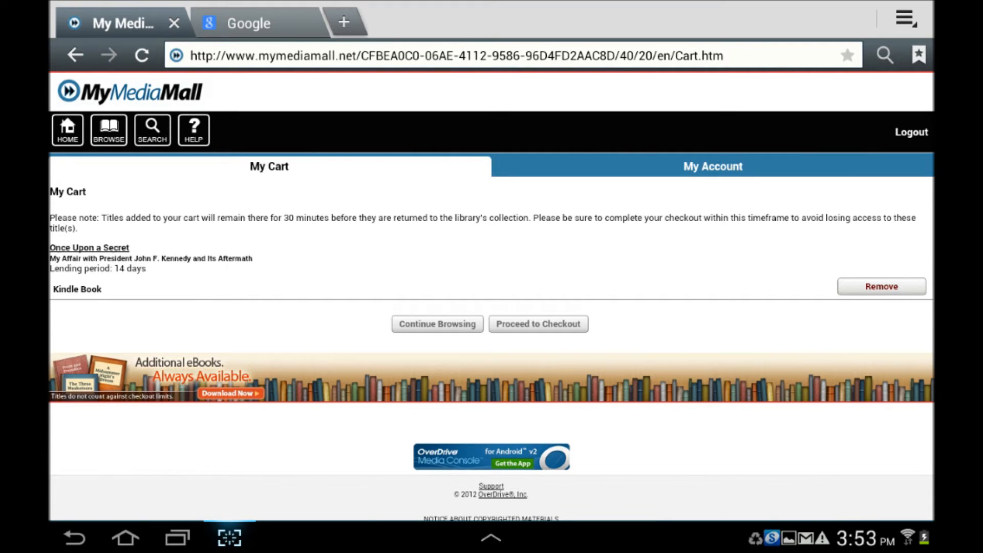
# Step: Check out Once Upon a Secret and send its EPUB download to OverDrive Media Console
pyautogui.click(537, 324)
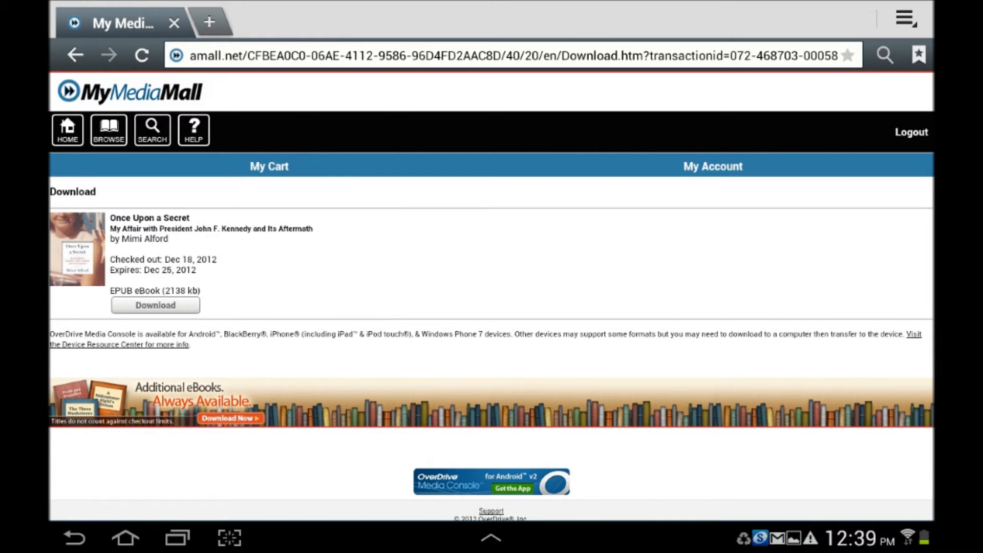
pyautogui.click(154, 305)
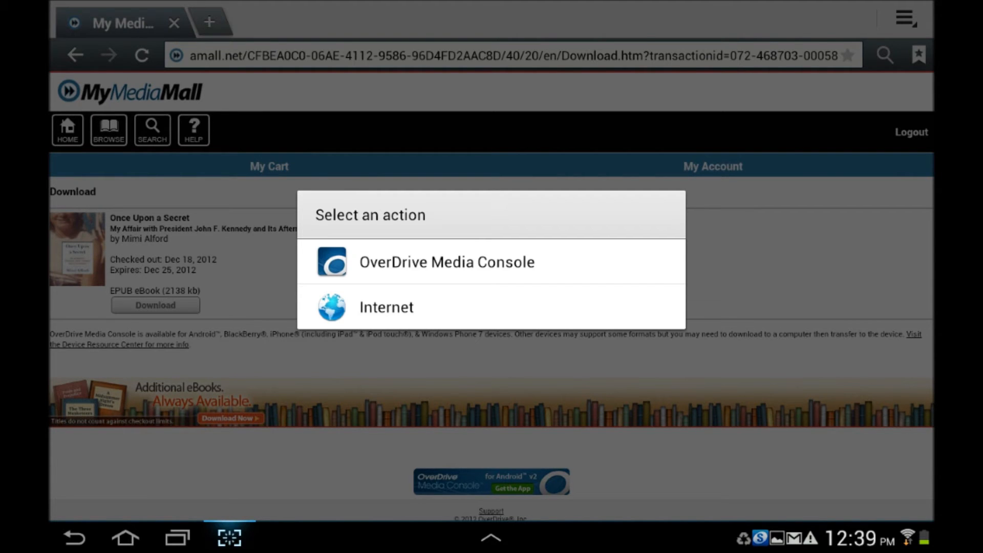
pyautogui.click(446, 261)
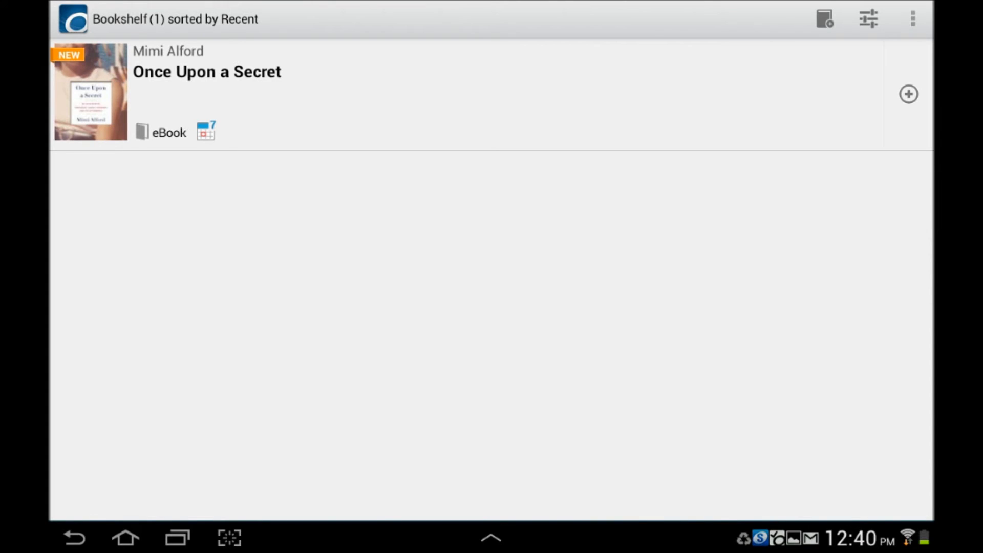
# Step: Open Once Upon a Secret from the OverDrive bookshelf and dismiss the reader tips
pyautogui.click(90, 93)
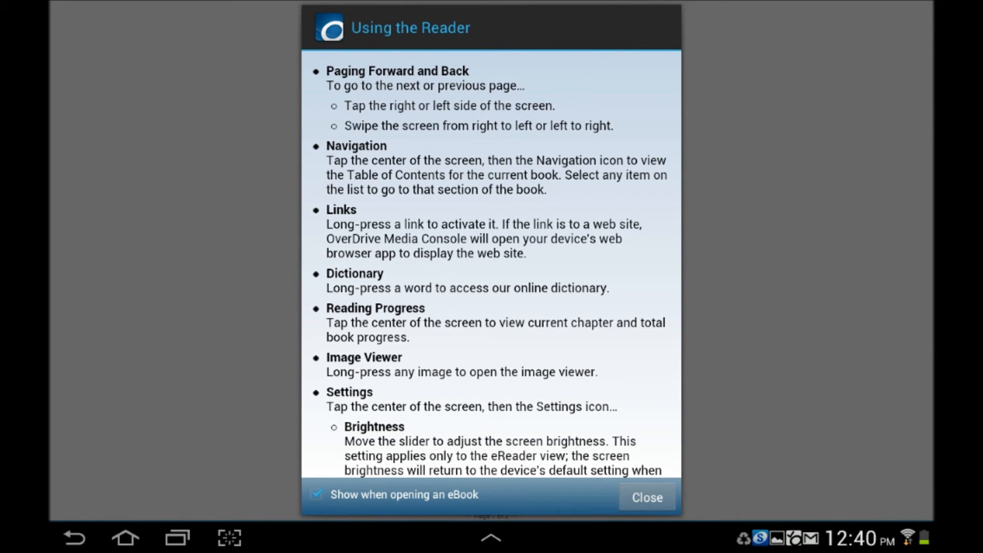
pyautogui.click(646, 496)
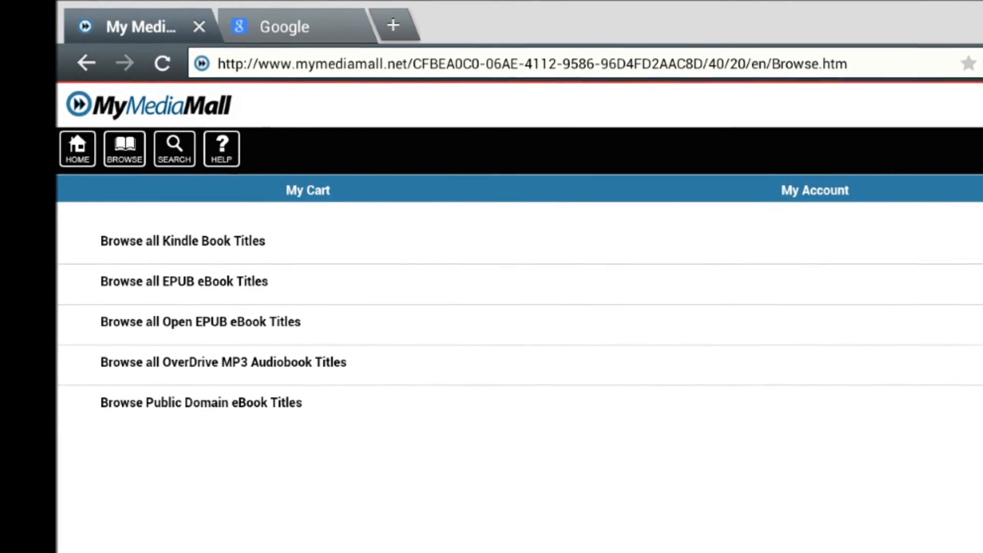
# Step: List all Kindle book titles again to check out the Kindle edition
pyautogui.click(182, 240)
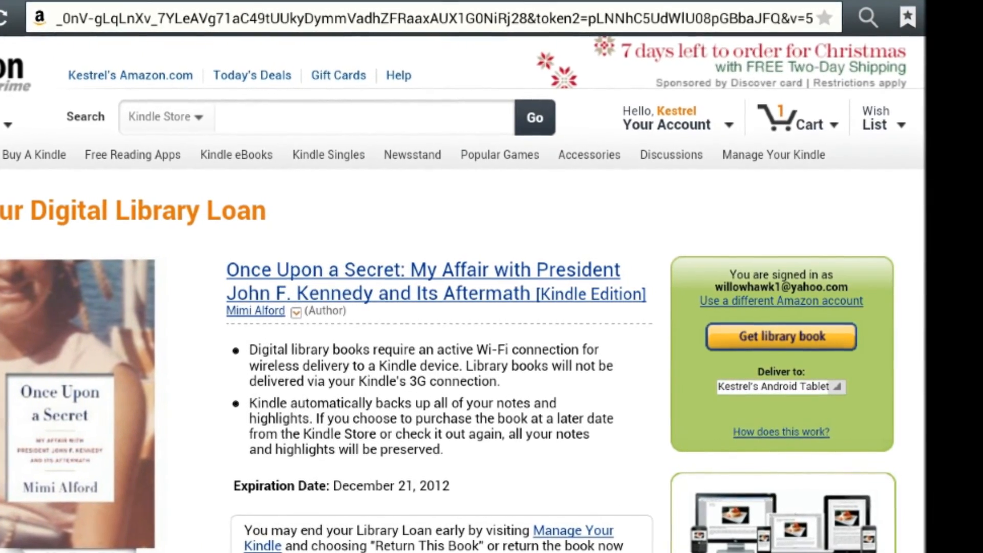
# Step: Get the library loan of Once Upon a Secret delivered to the tablet via Amazon
pyautogui.click(780, 337)
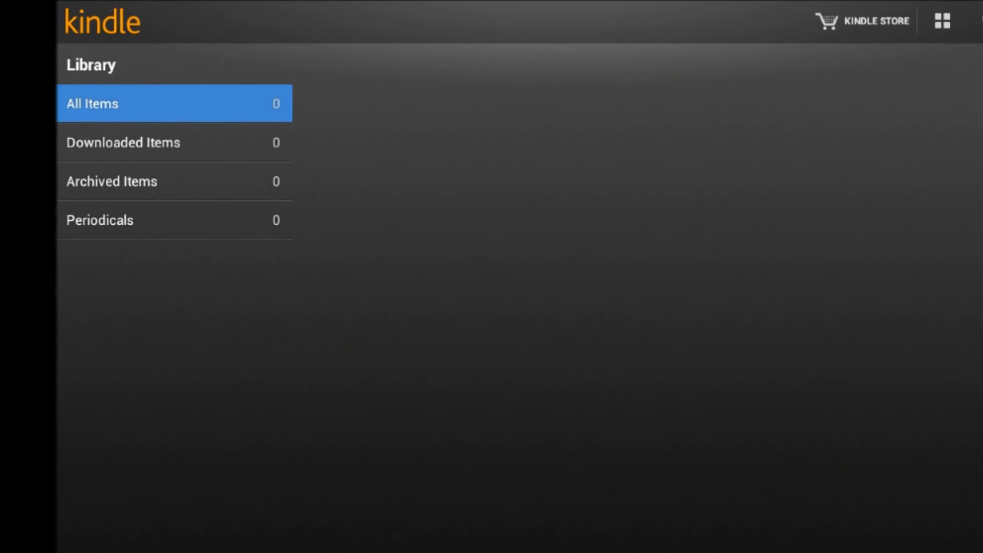
# Step: Sync the Kindle library until Once Upon a Secret arrives, then open it to its cover
pyautogui.click(942, 19)
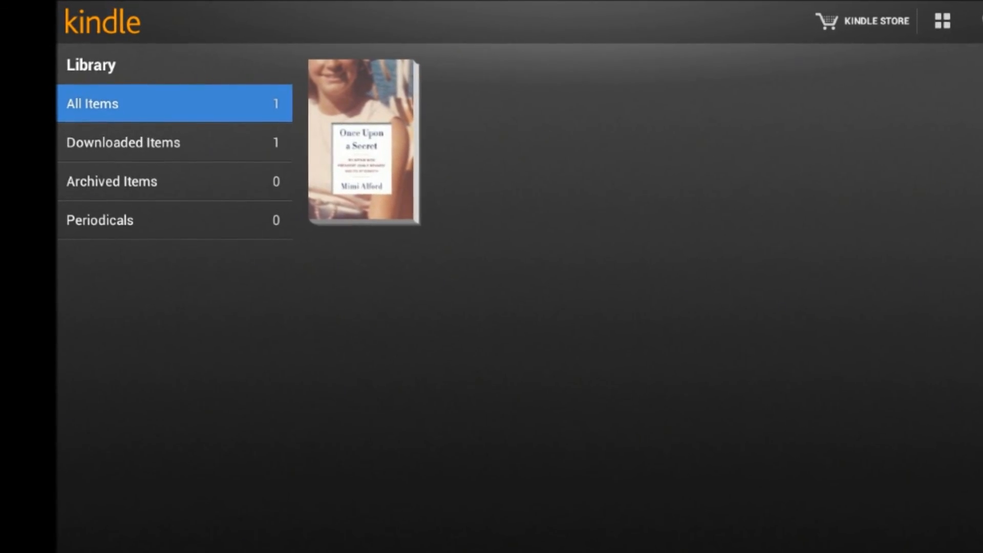
pyautogui.click(363, 141)
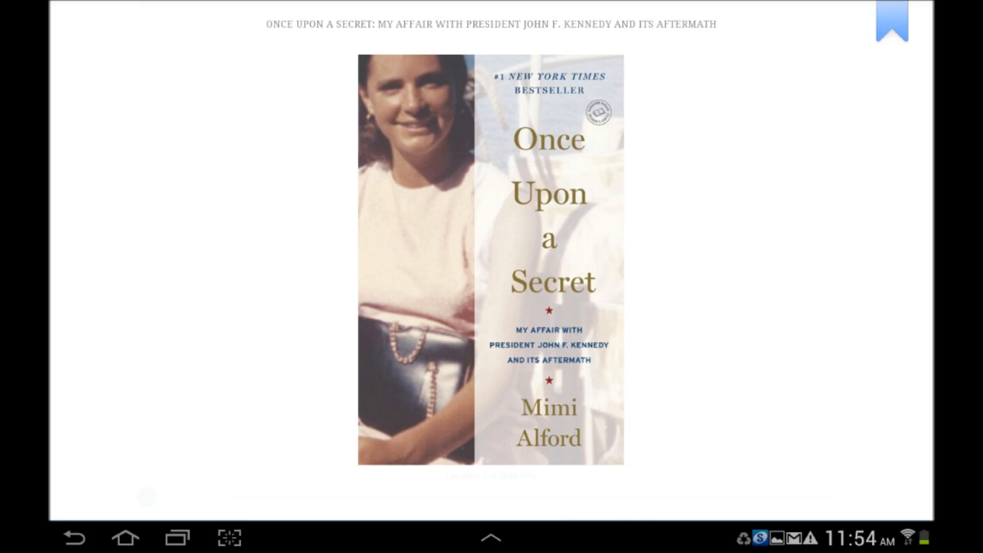